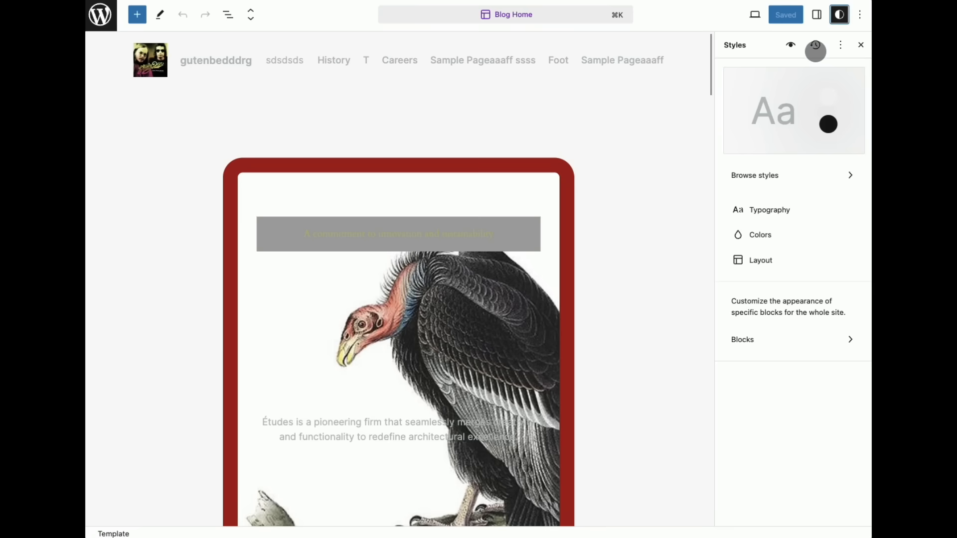
# Step: Review earlier style revisions, then show the Author filter choices admin and Twenty Twenty-Four
pyautogui.click(815, 45)
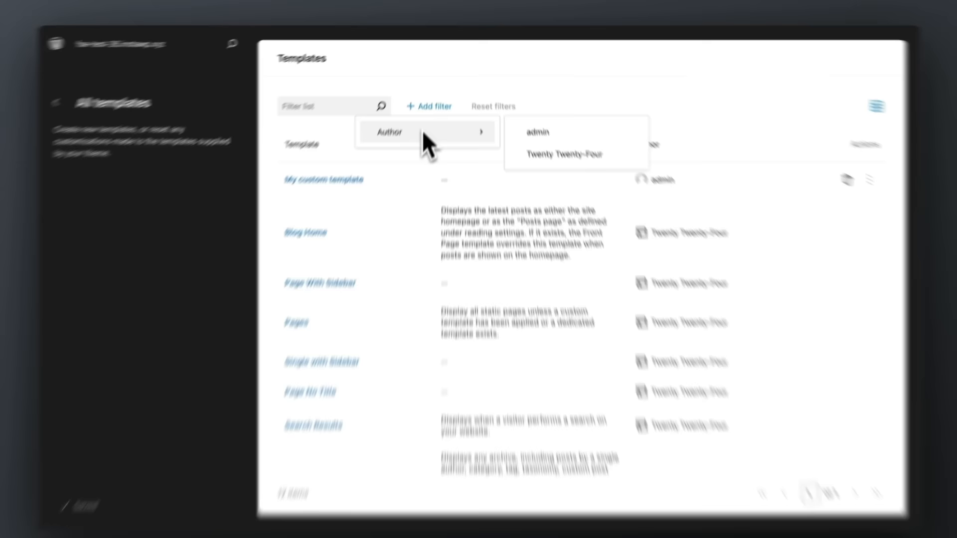
pyautogui.click(565, 154)
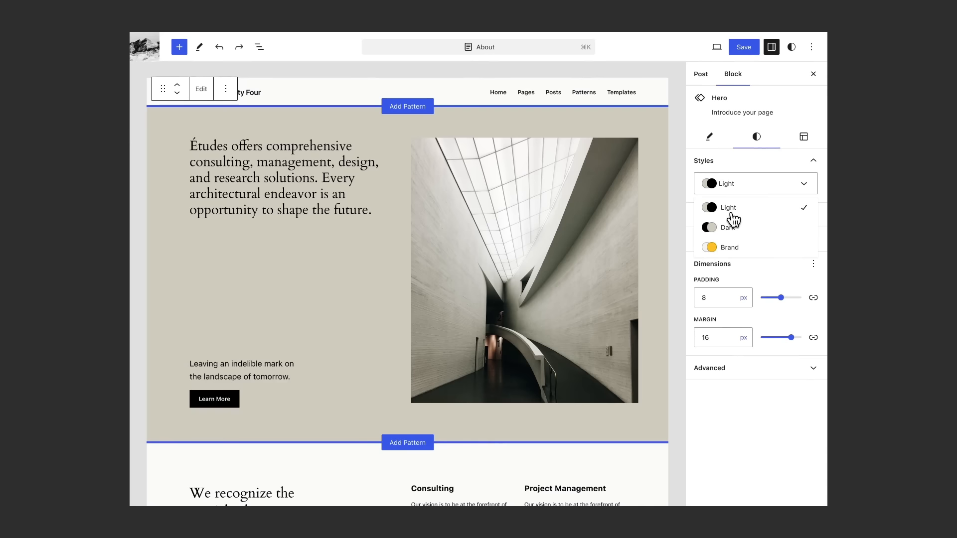
# Step: Keep the Light colour style on the Hero section and hide the settings sidebar
pyautogui.click(812, 74)
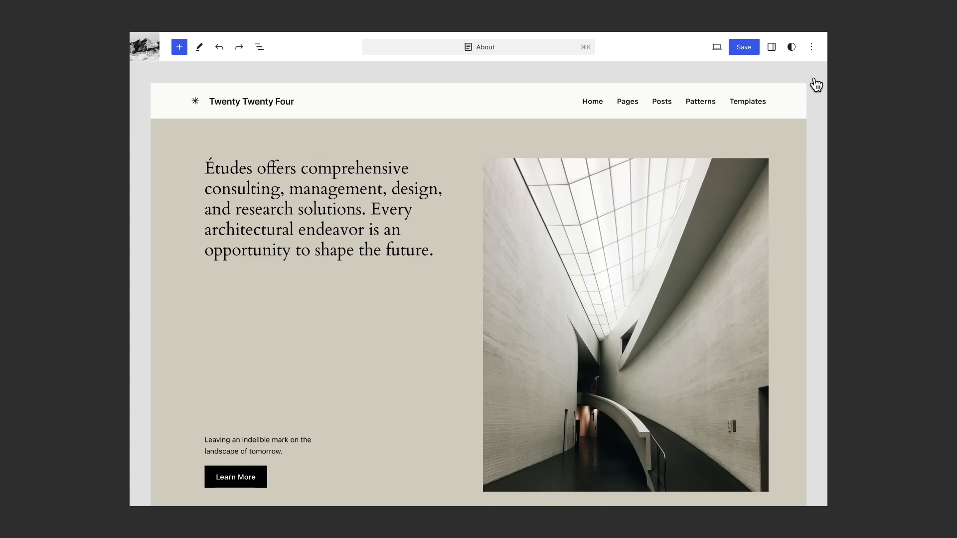